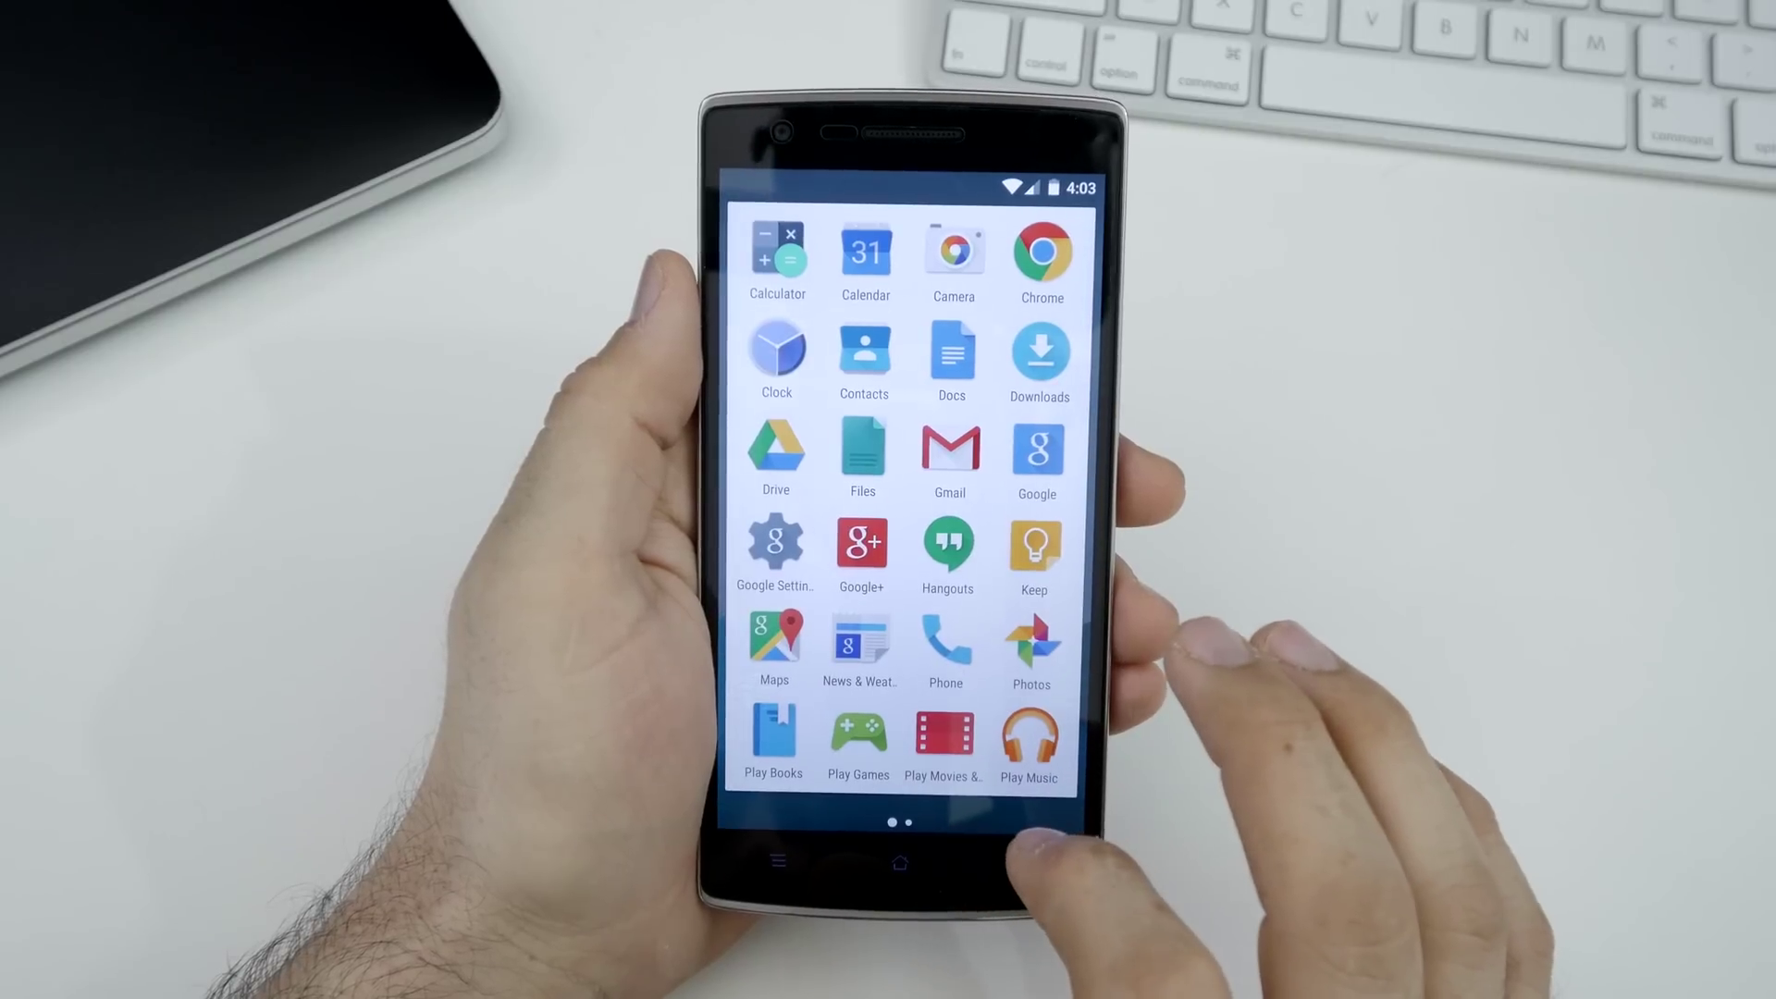
Swipe the app drawer to reach Settings and its Device section.
scroll(left, 3)
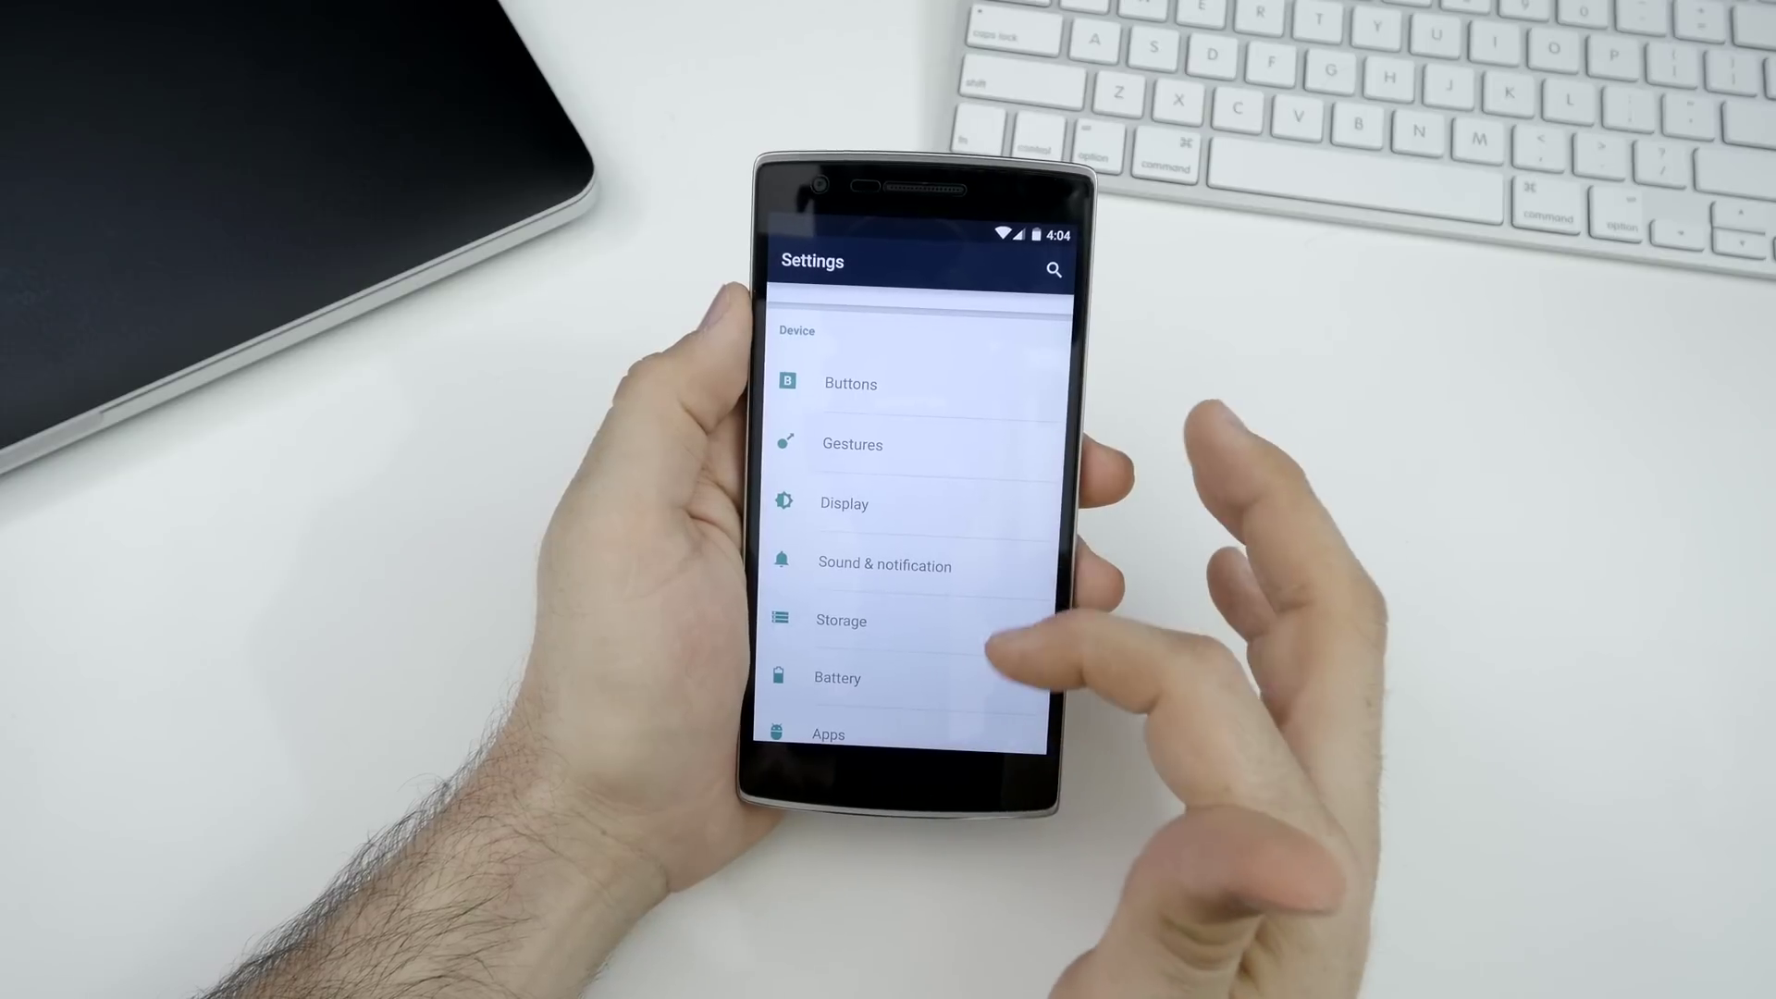
View the Buttons settings for nav bar, backlight and home/menu actions, then move on.
click(851, 384)
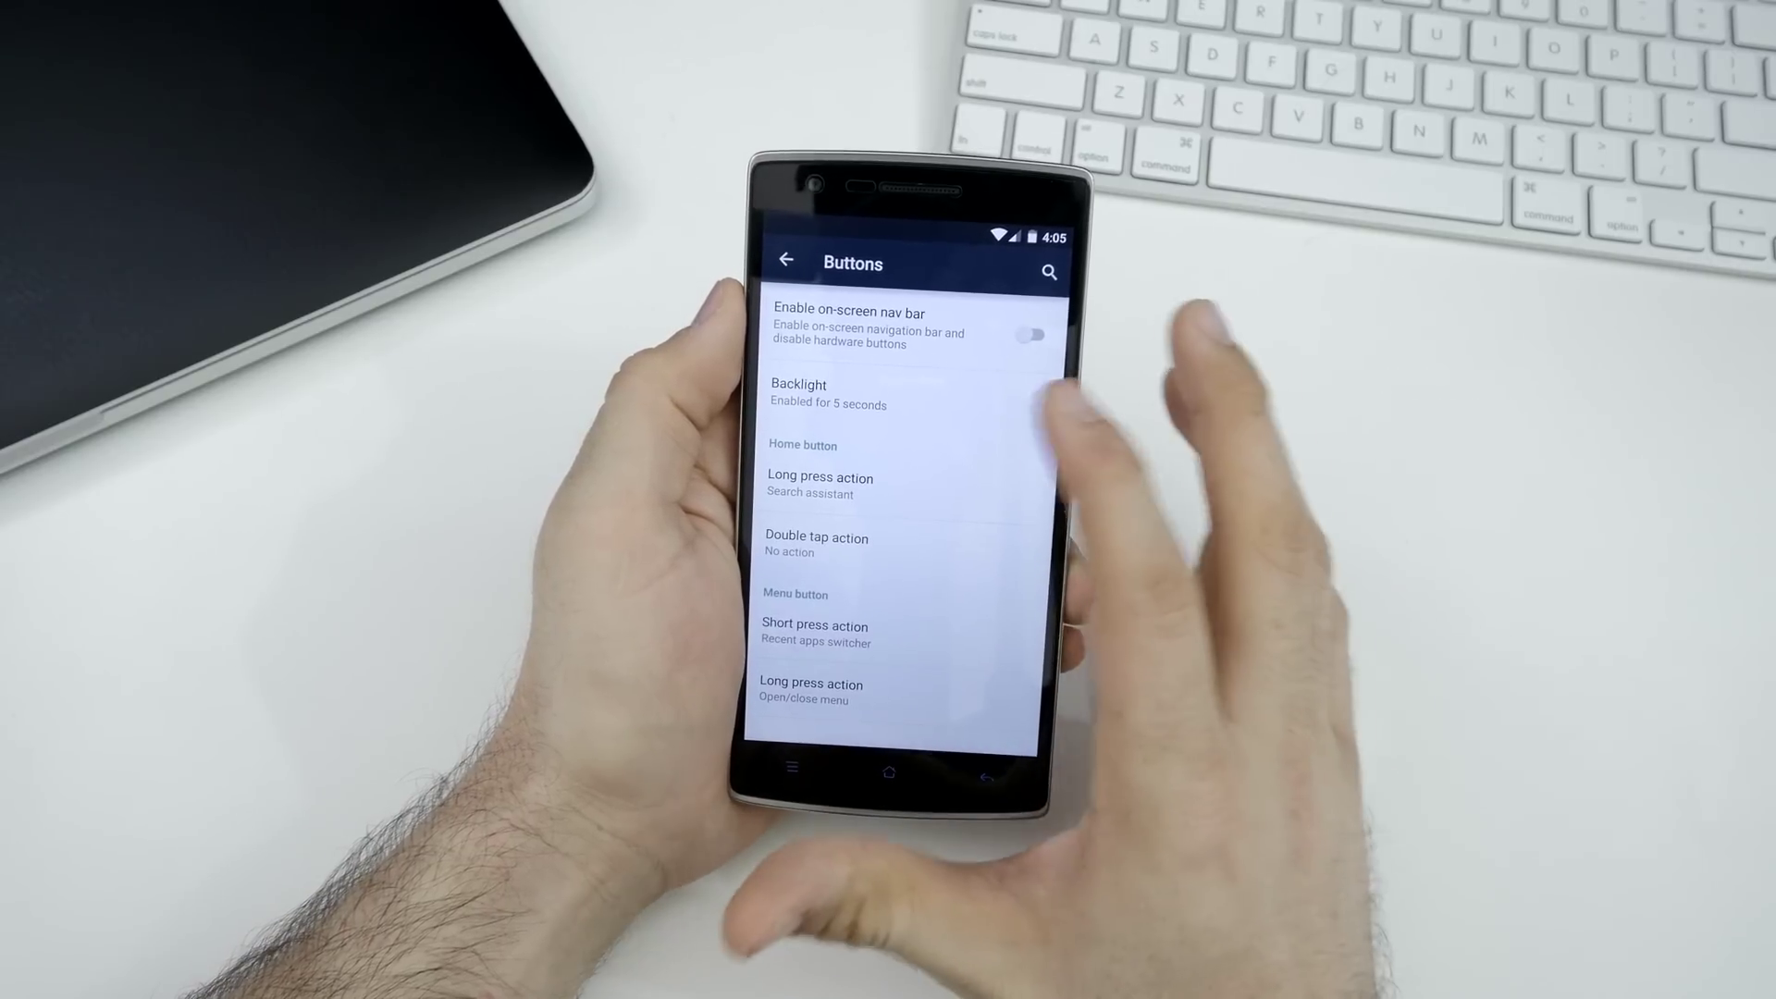
click(799, 394)
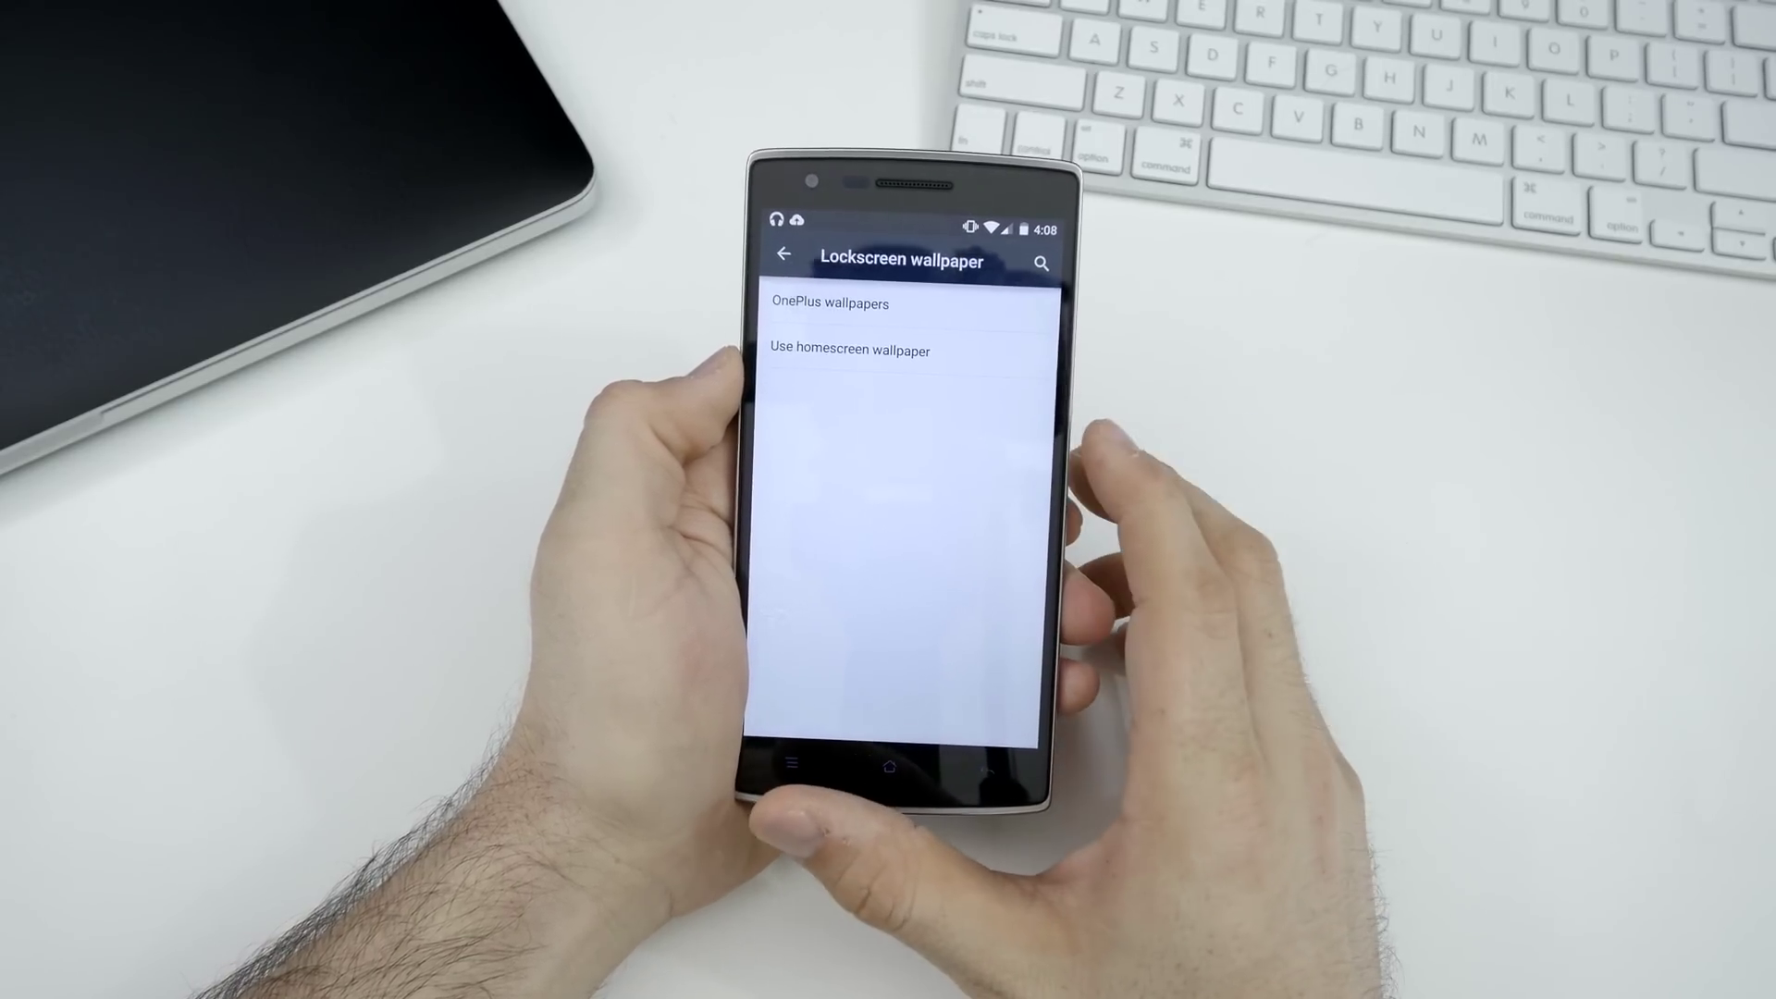
View the OnePlus wallpapers and homescreen wallpaper options for the lockscreen.
click(822, 304)
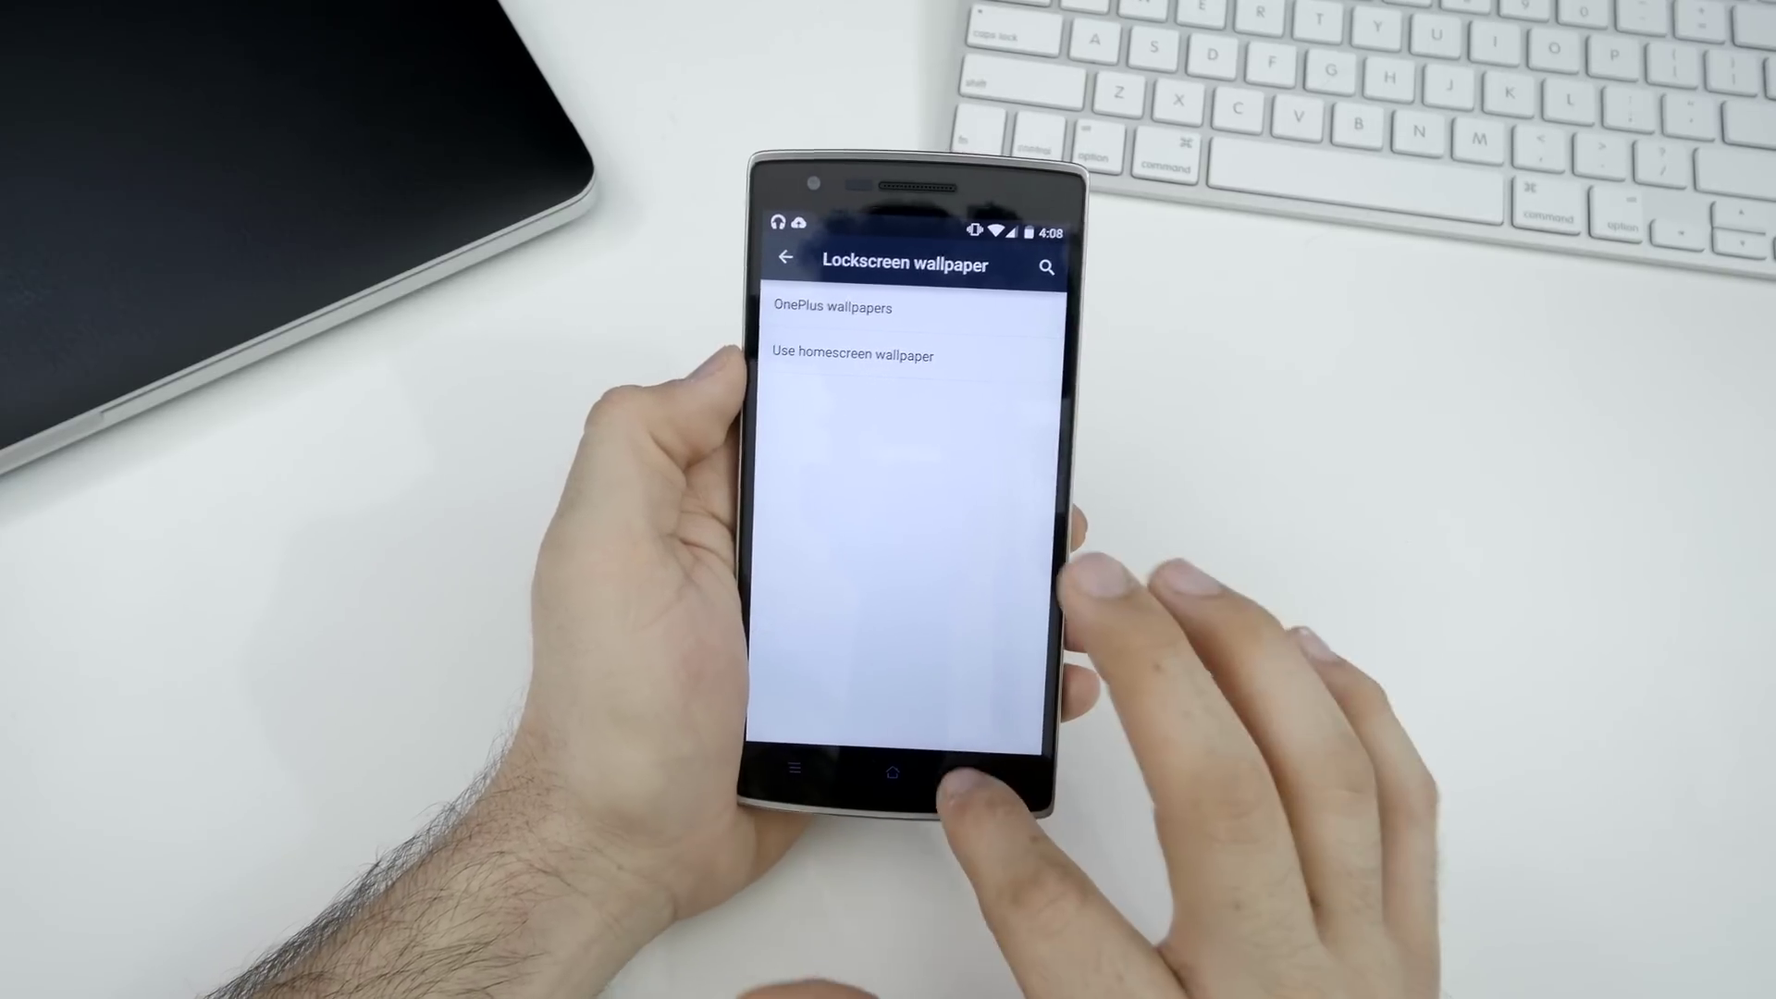
click(783, 262)
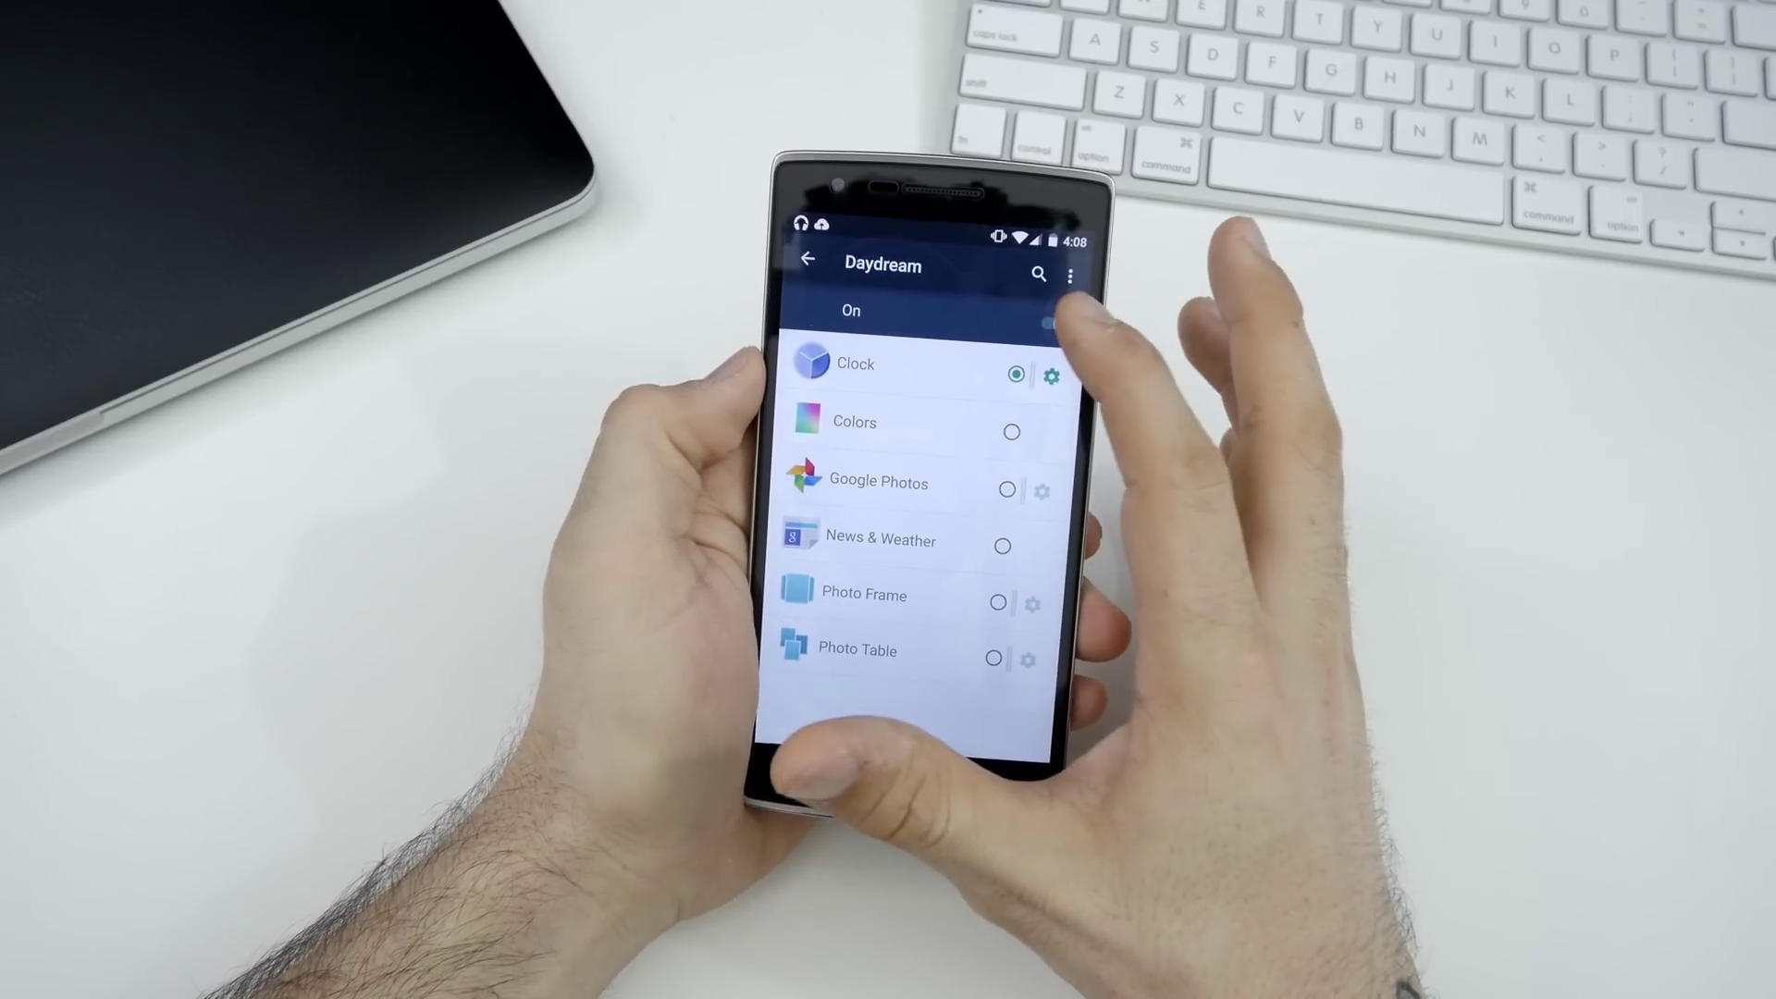
Review Daydream switched on with Clock, then scroll Settings toward Personal.
click(1073, 274)
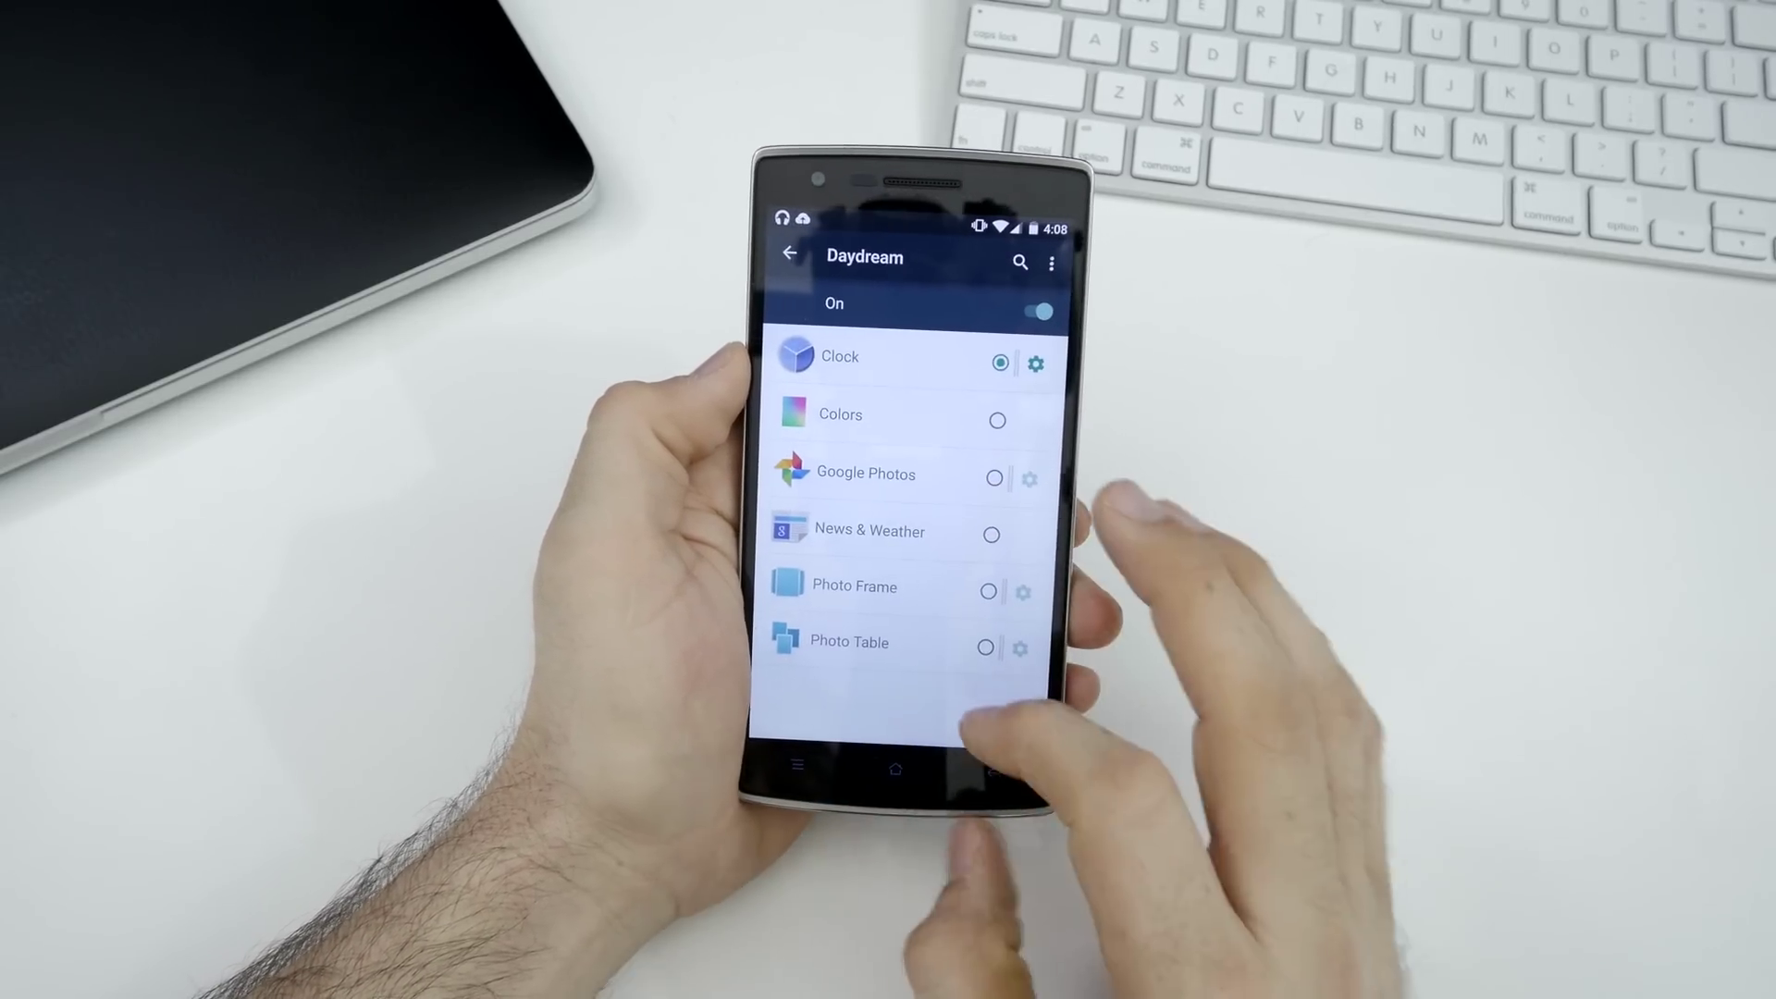
click(787, 256)
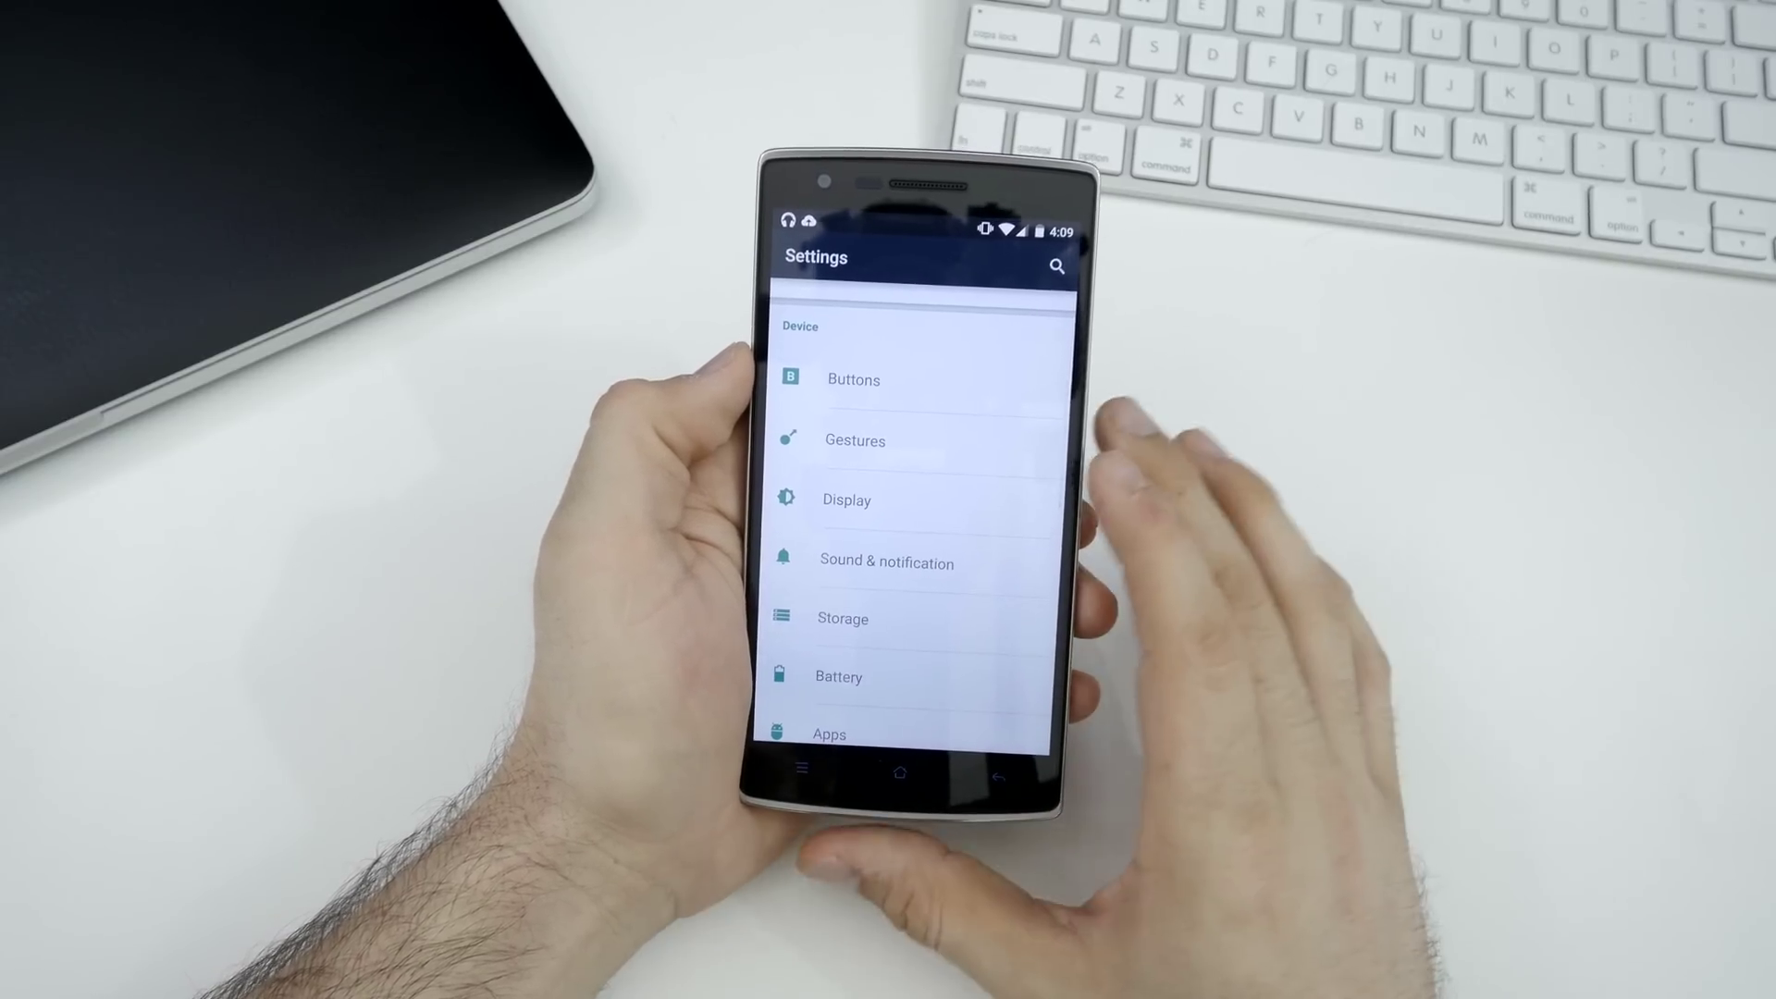
scroll(down, 3)
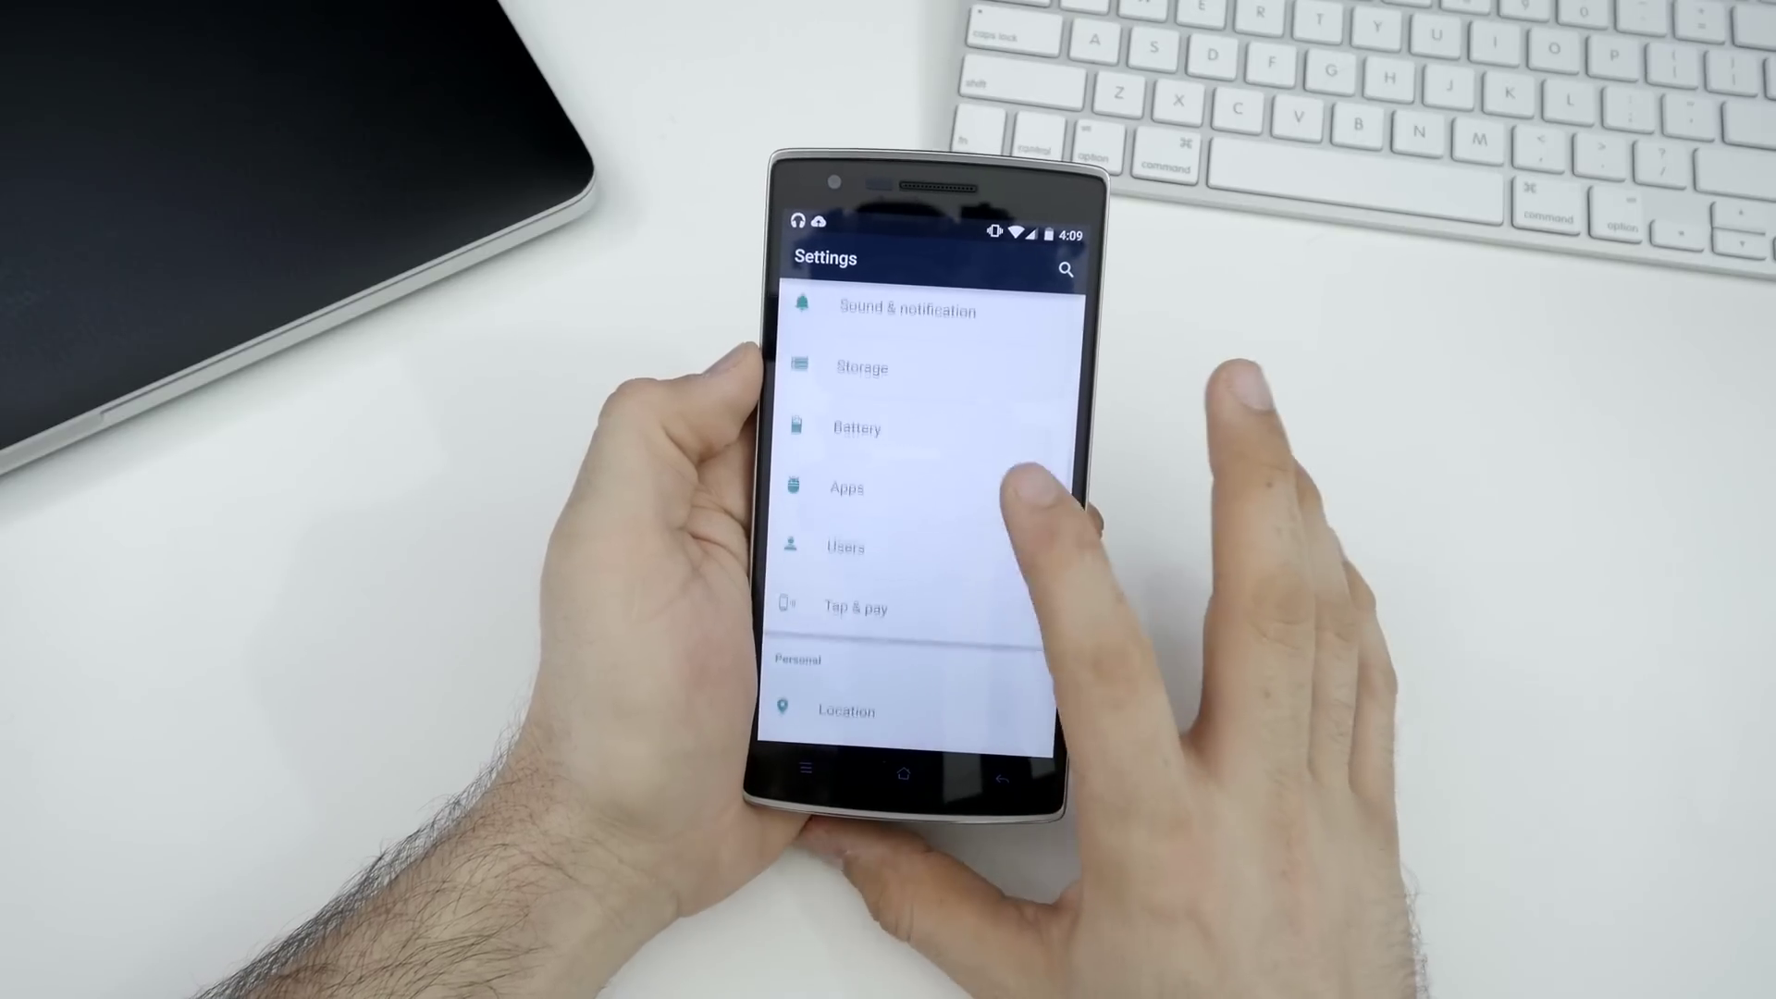